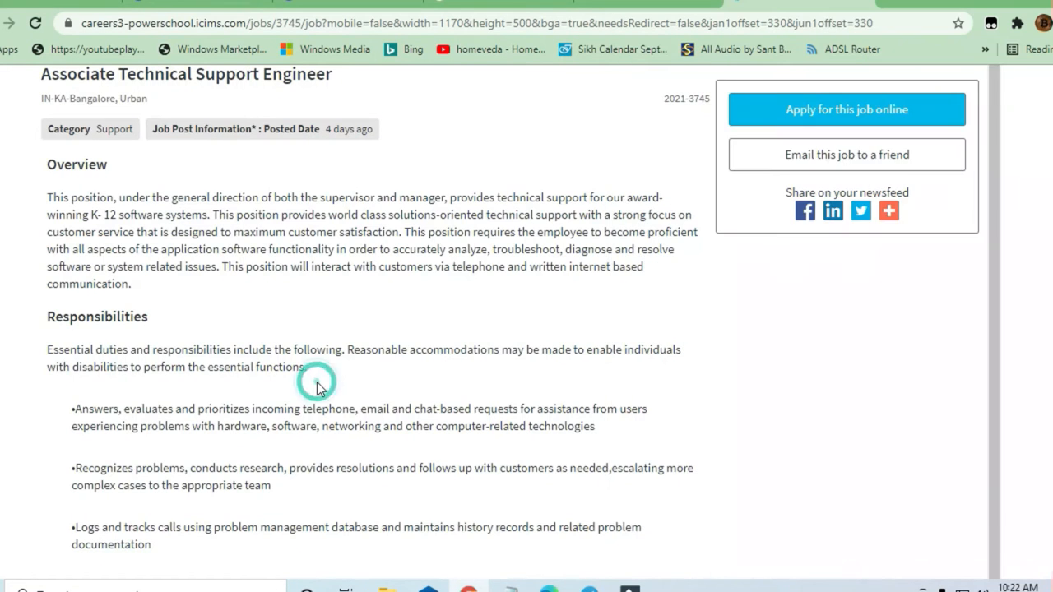
Step: Scroll from the Overview through the Responsibilities bullets down to the Qualifications heading
scroll("up", 3)
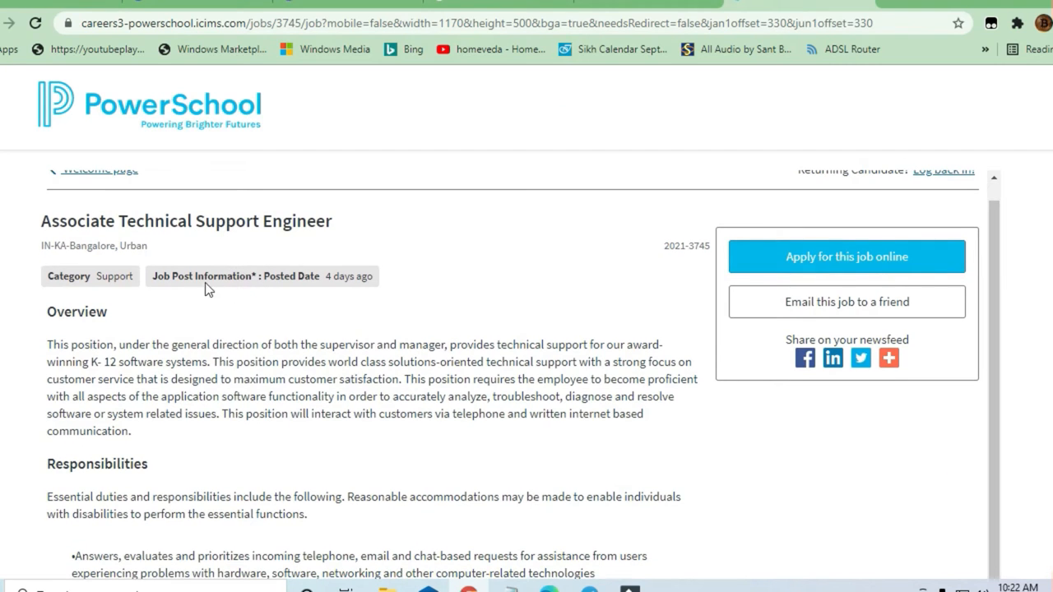
scroll("down", 3)
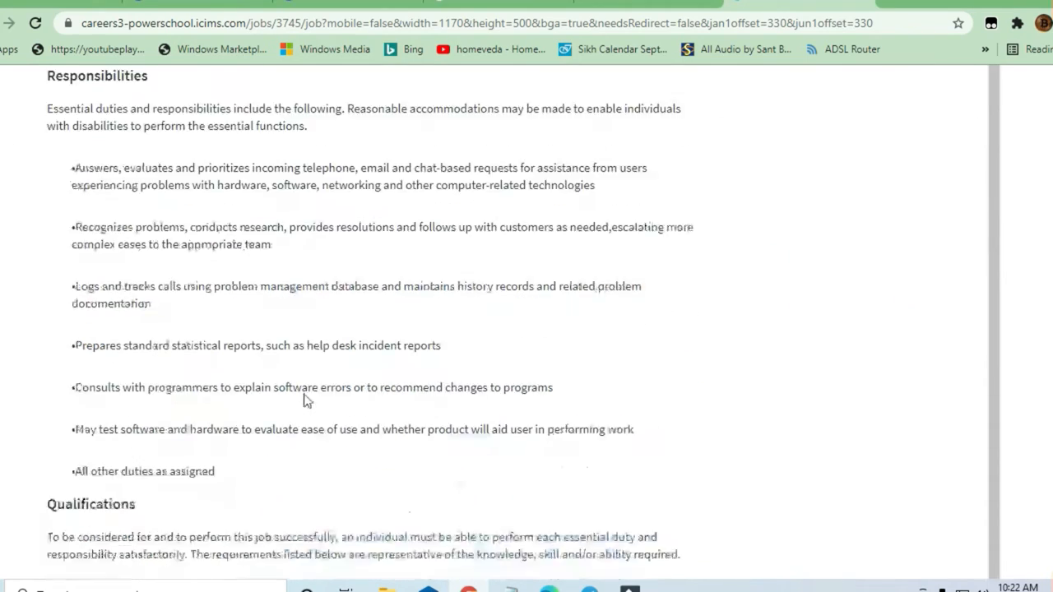
scroll("down", 3)
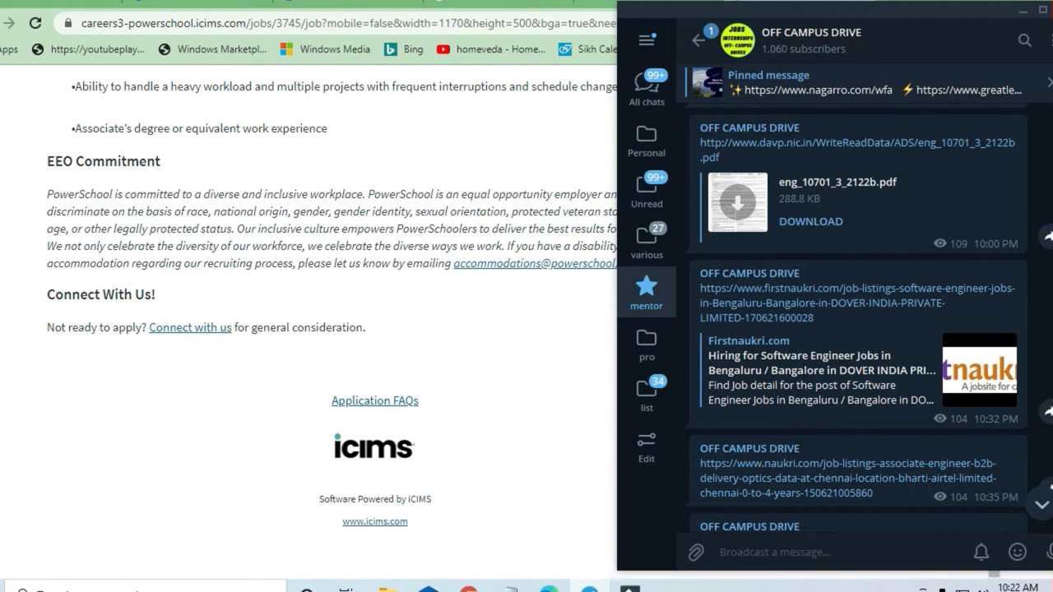
Step: Scroll the OFF CAMPUS DRIVE channel to older job posts including the Software Engineer Intern listing
scroll("down", 3)
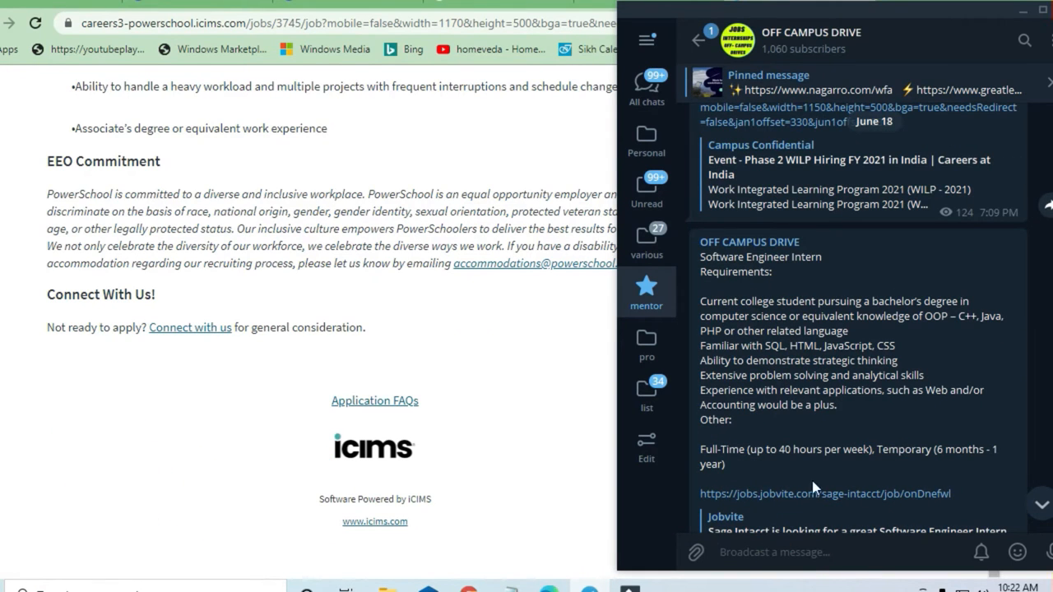
mouse_move(387, 257)
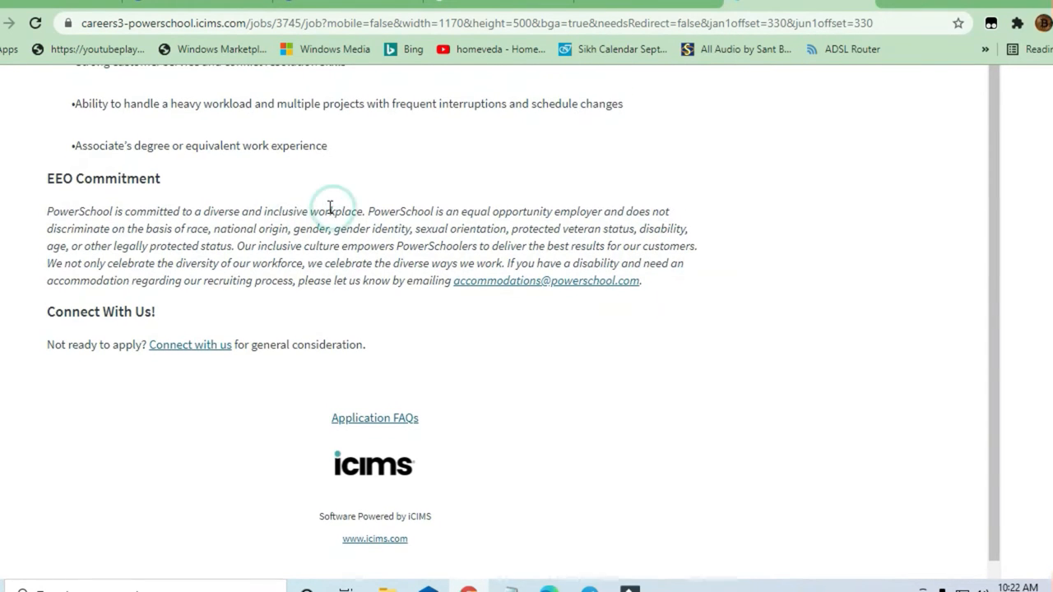
Step: Highlight the '0-2 years' prior technical support experience' qualification, then clear the highlight
scroll("up", 3)
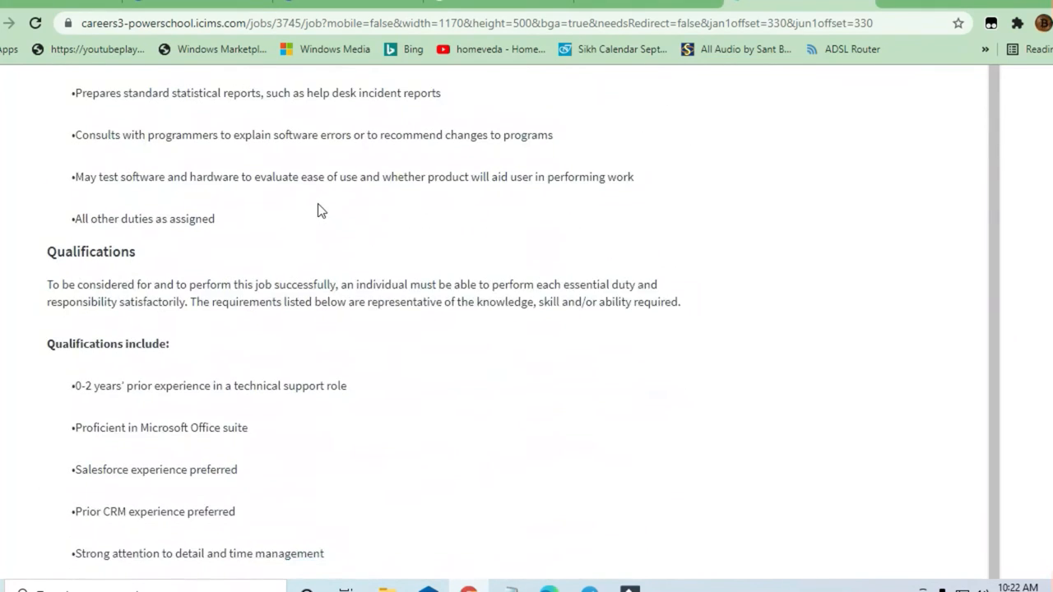
scroll("down", 3)
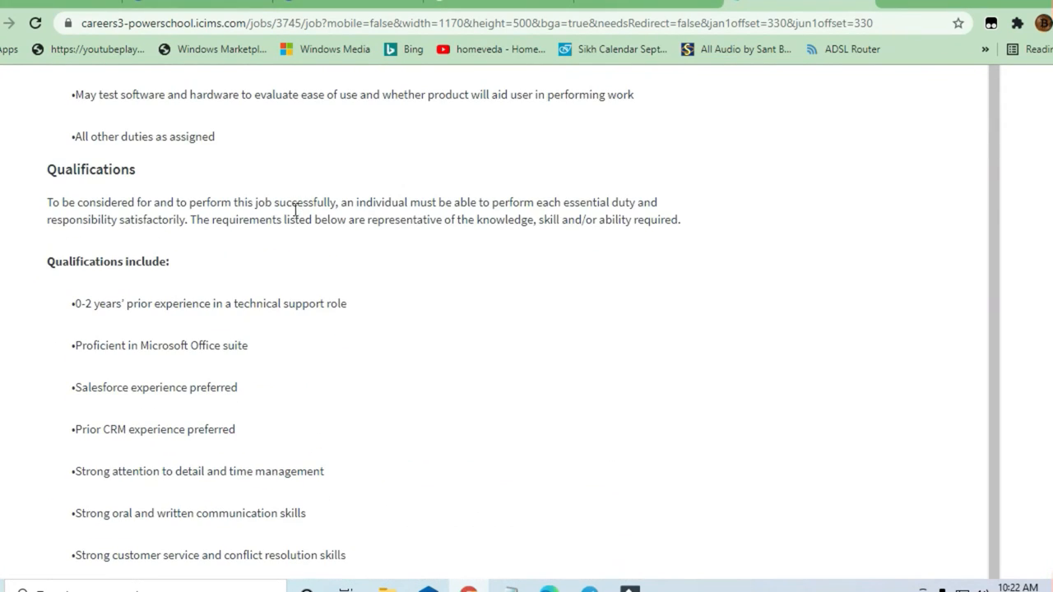
mouse_move(132, 218)
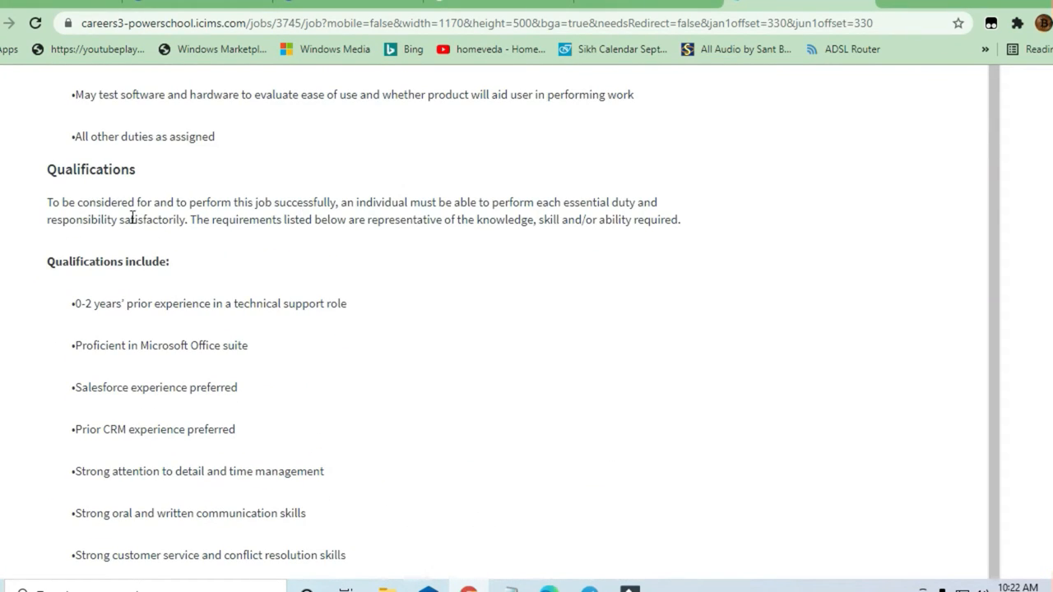
mouse_move(201, 319)
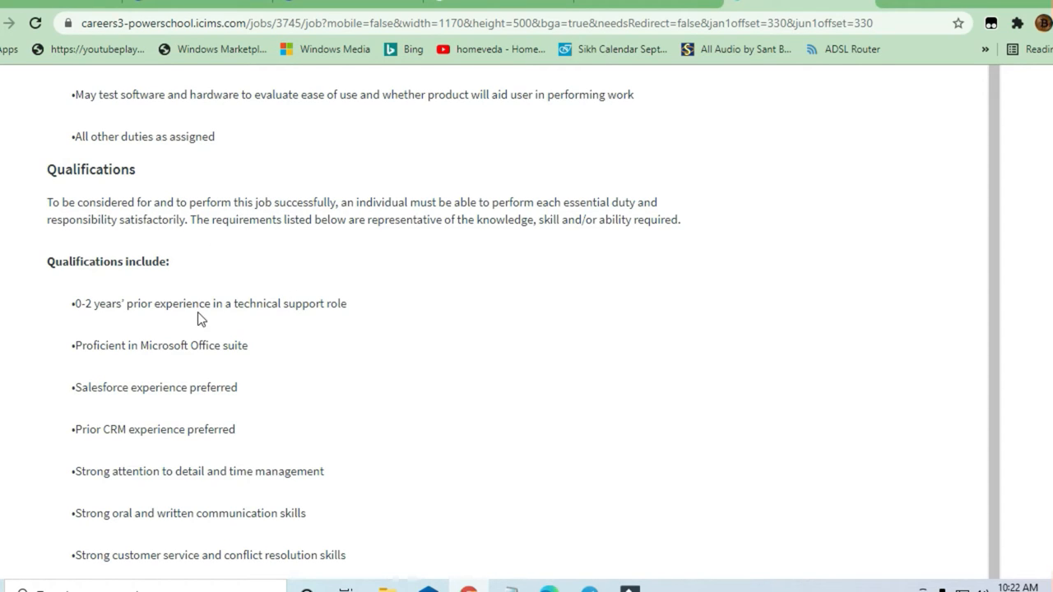
mouse_move(105, 310)
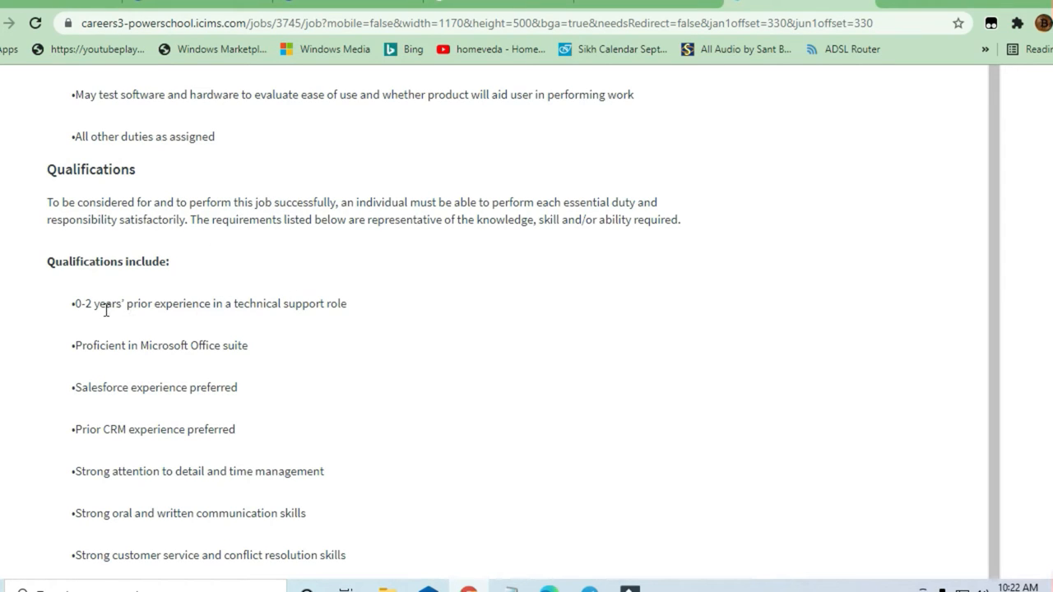
left_click_drag(74, 303, 250, 302)
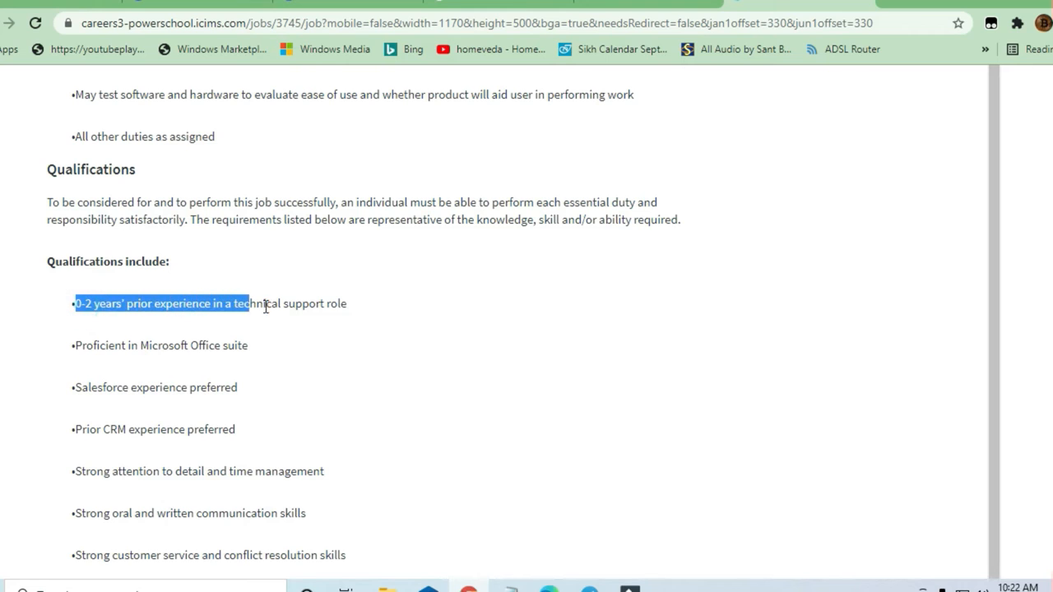
left_click_drag(247, 303, 345, 303)
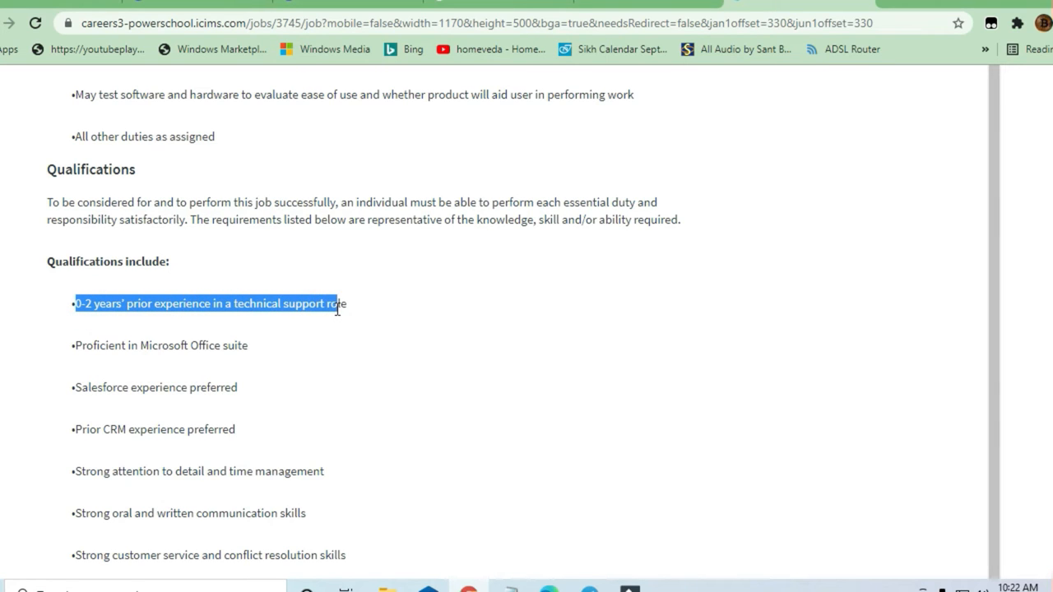
left_click(237, 329)
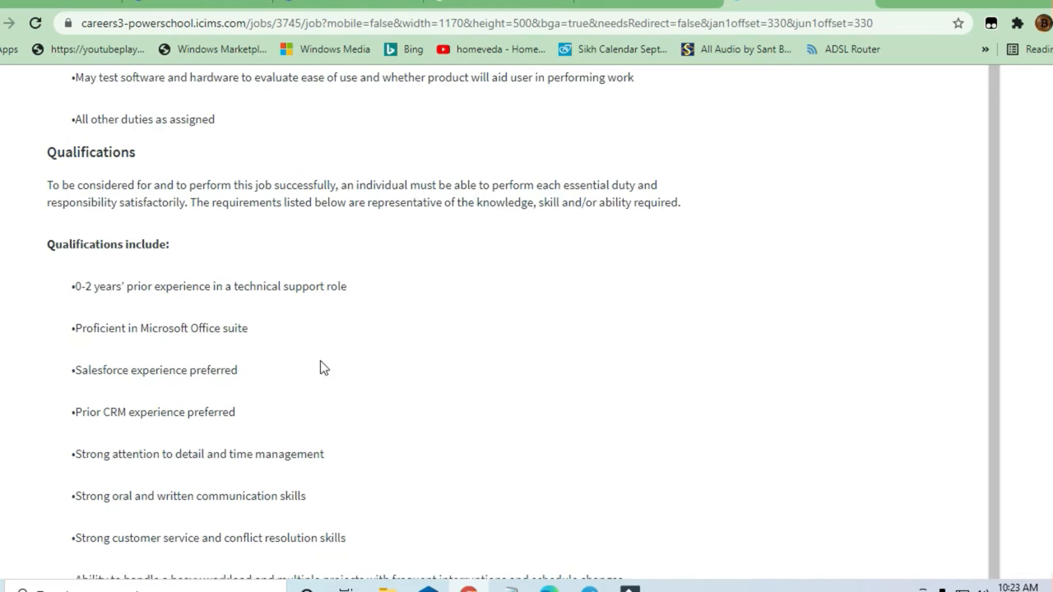
mouse_move(530, 507)
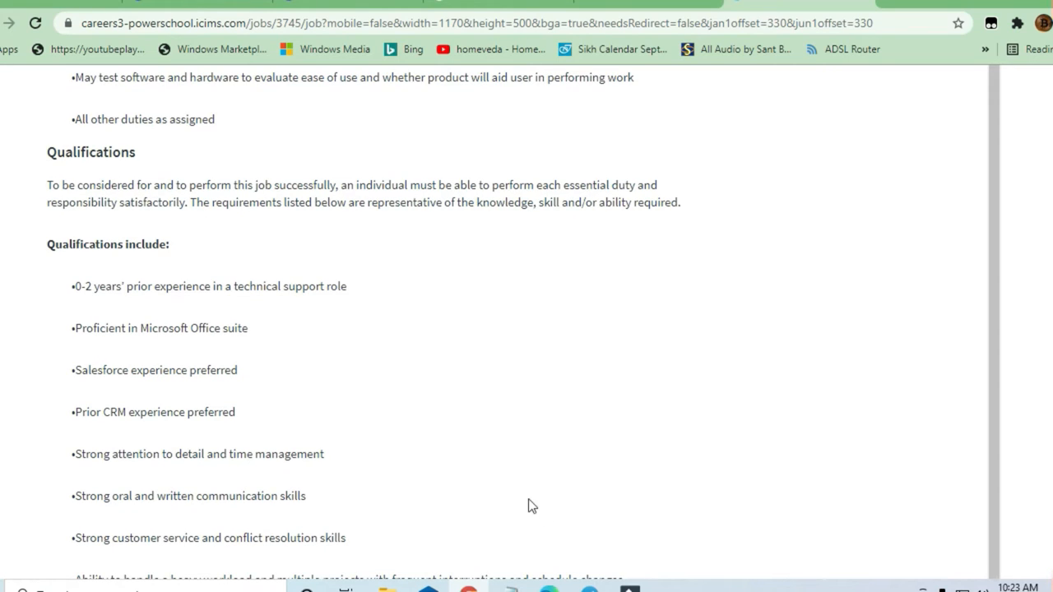
mouse_move(603, 577)
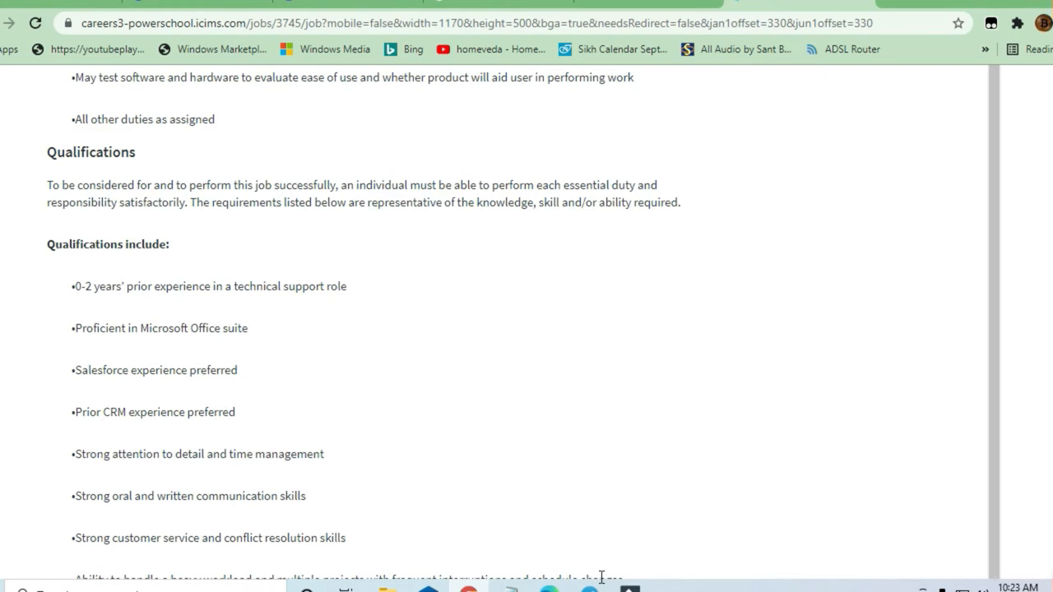
mouse_move(451, 487)
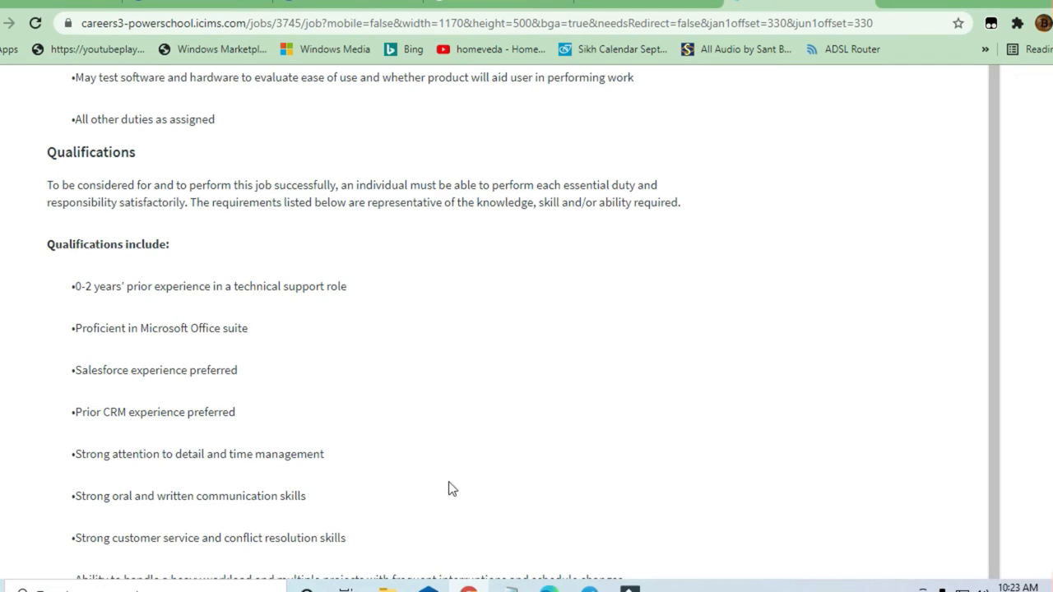
mouse_move(369, 525)
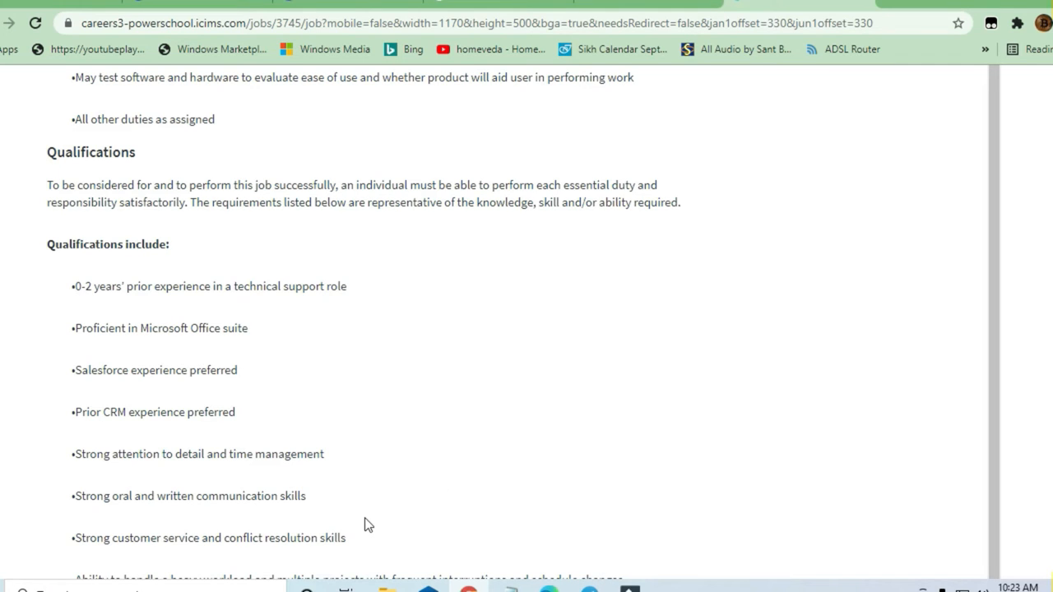
mouse_move(102, 395)
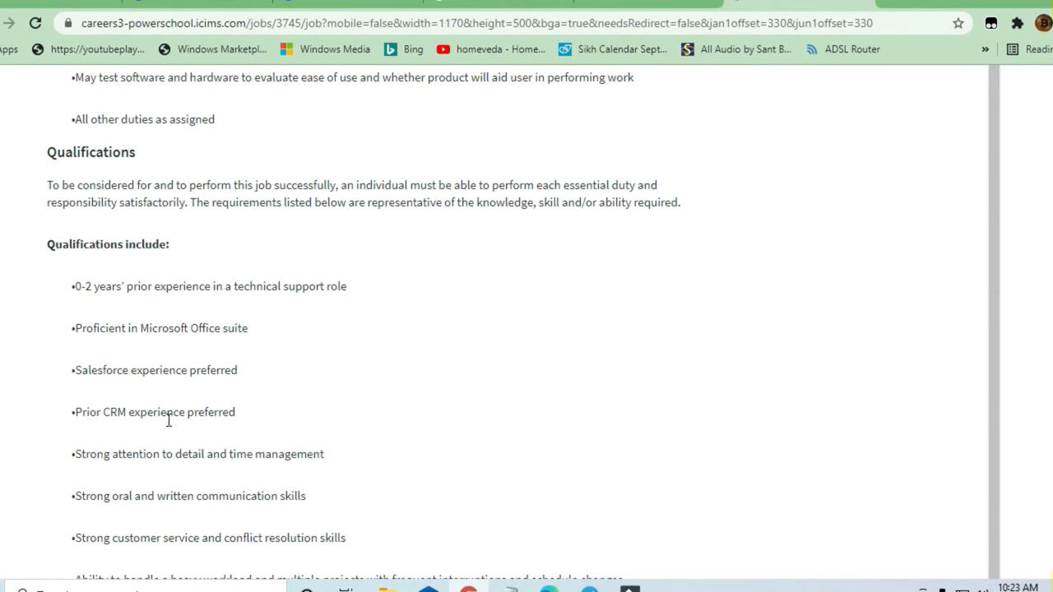
mouse_move(391, 458)
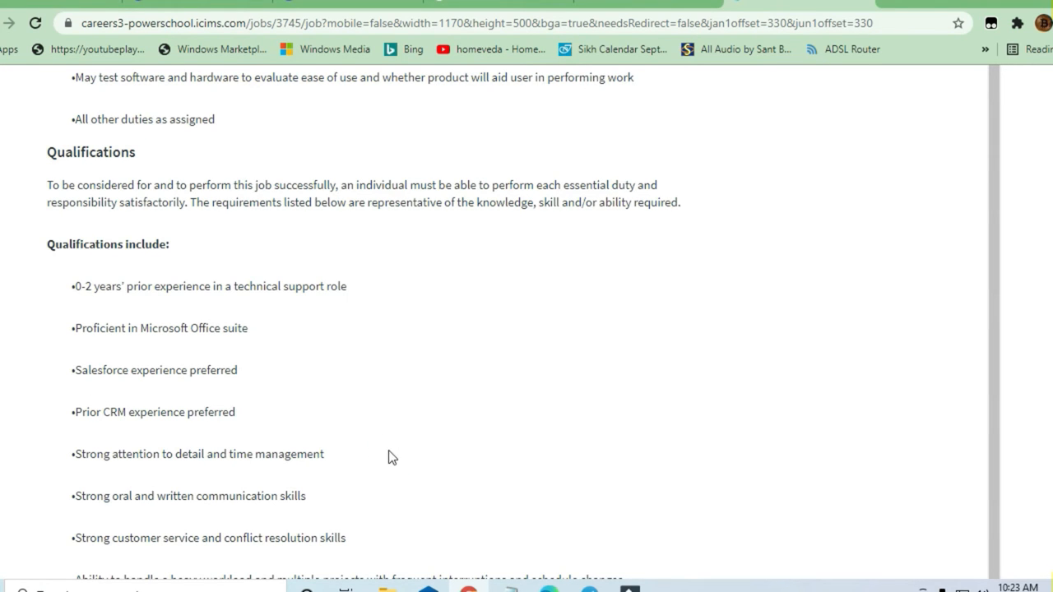
scroll("down", 3)
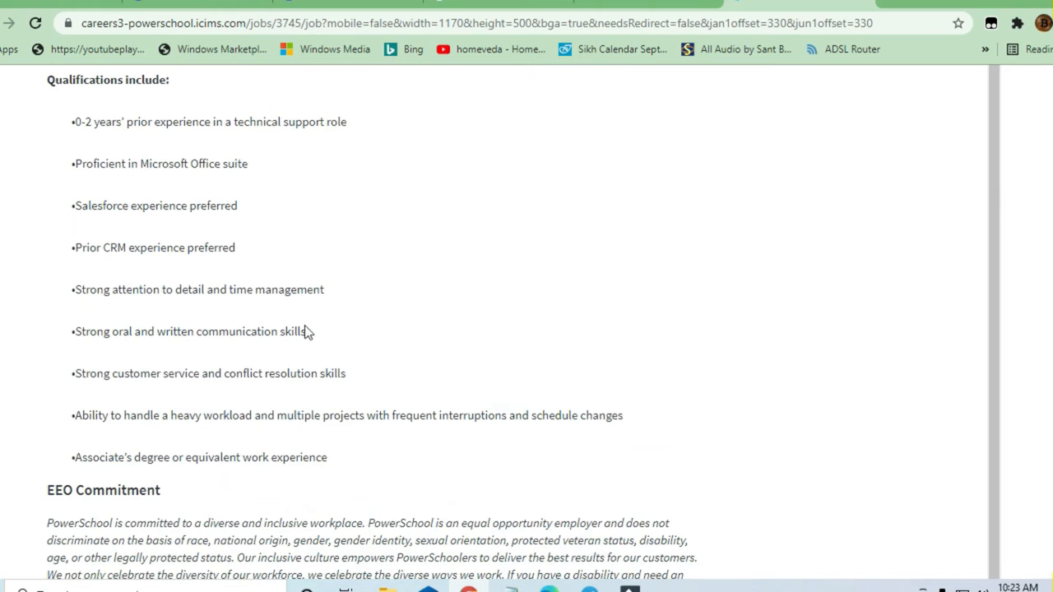
mouse_move(339, 391)
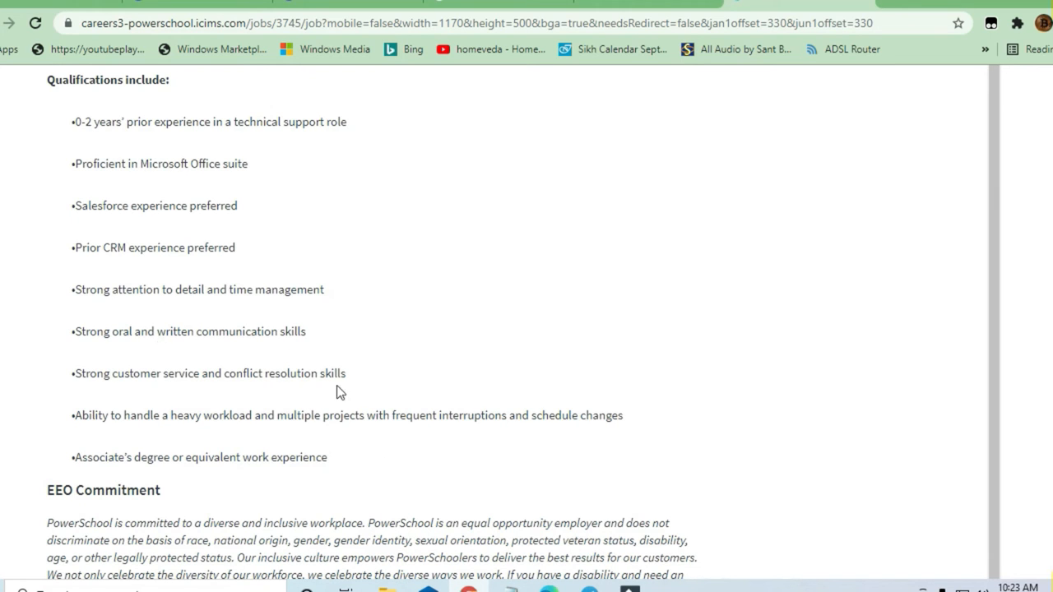
mouse_move(287, 434)
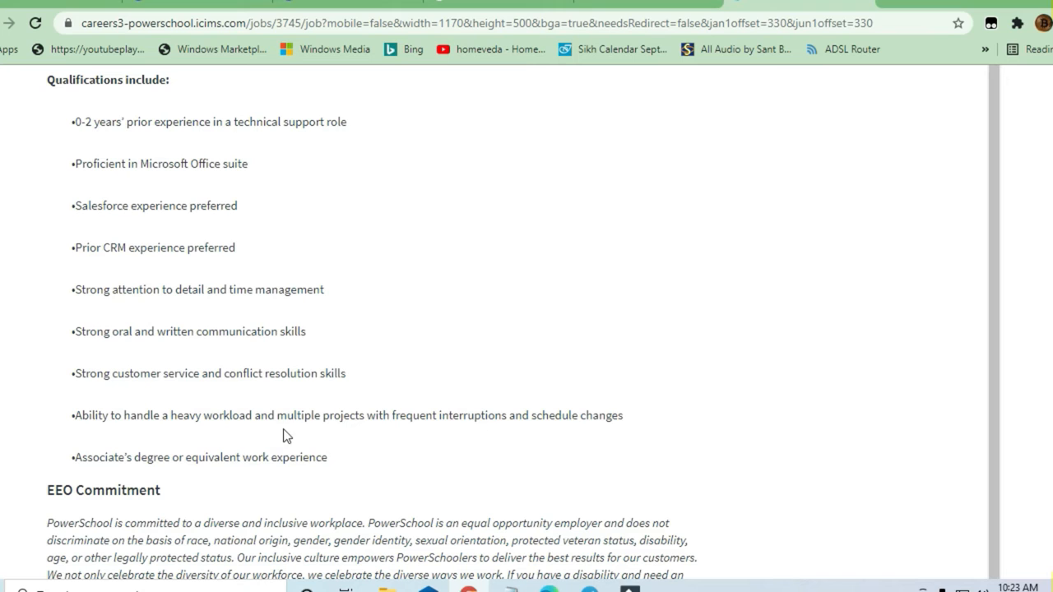
mouse_move(474, 444)
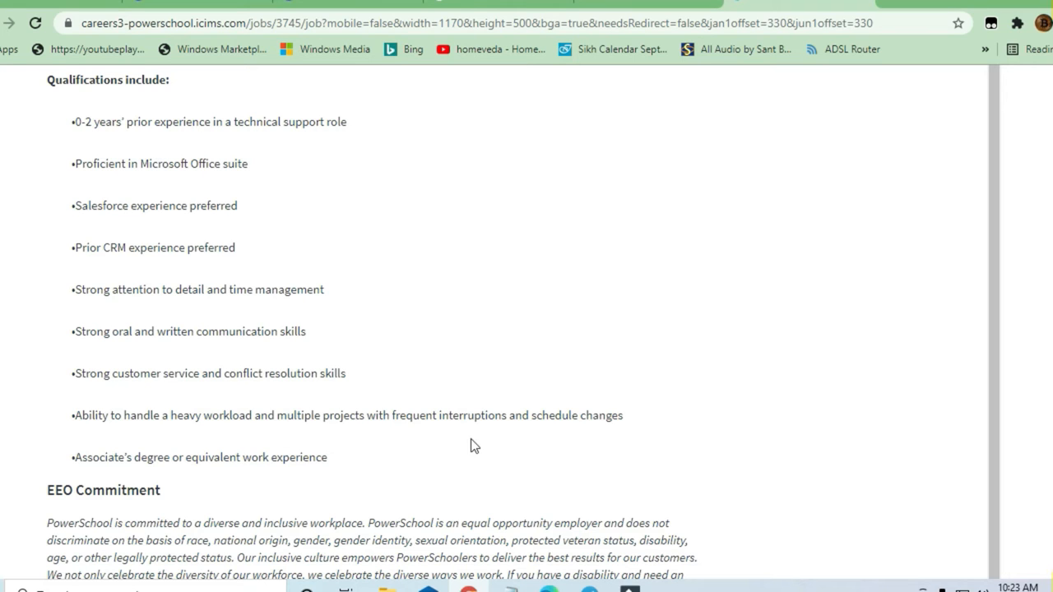
mouse_move(606, 433)
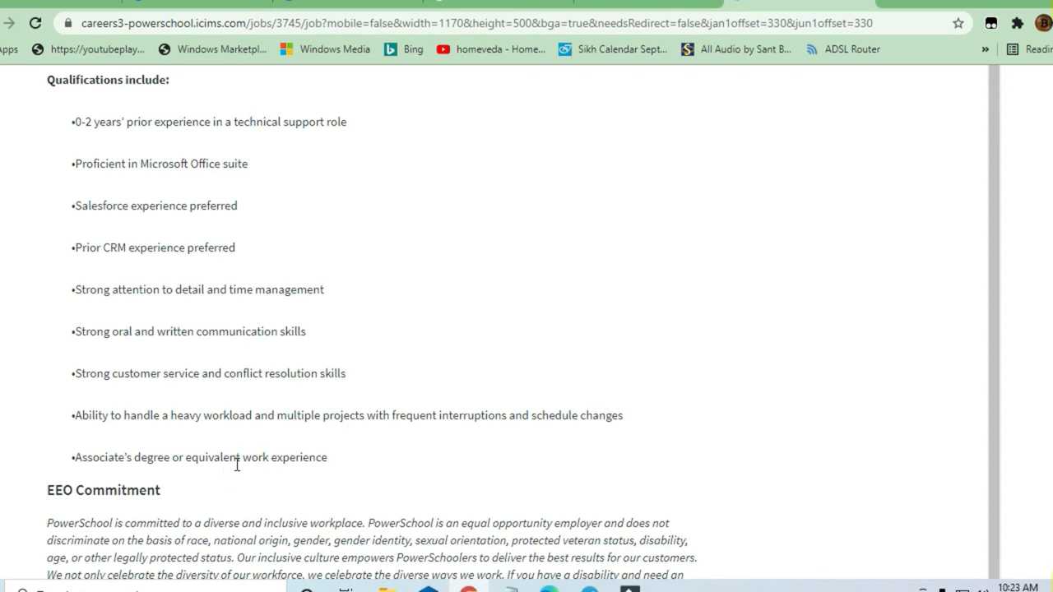
mouse_move(333, 464)
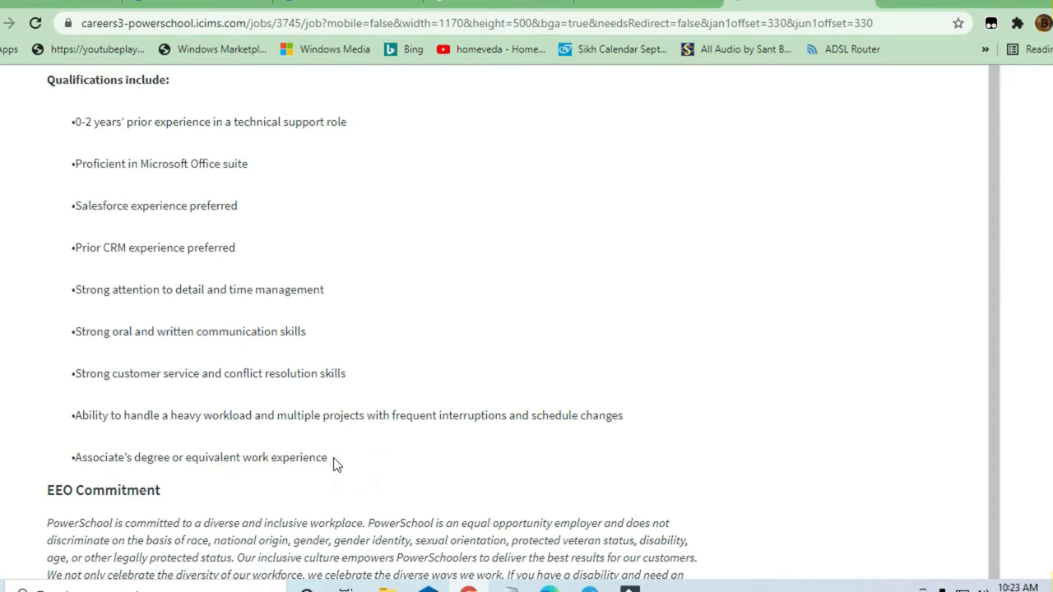
triple_click(201, 458)
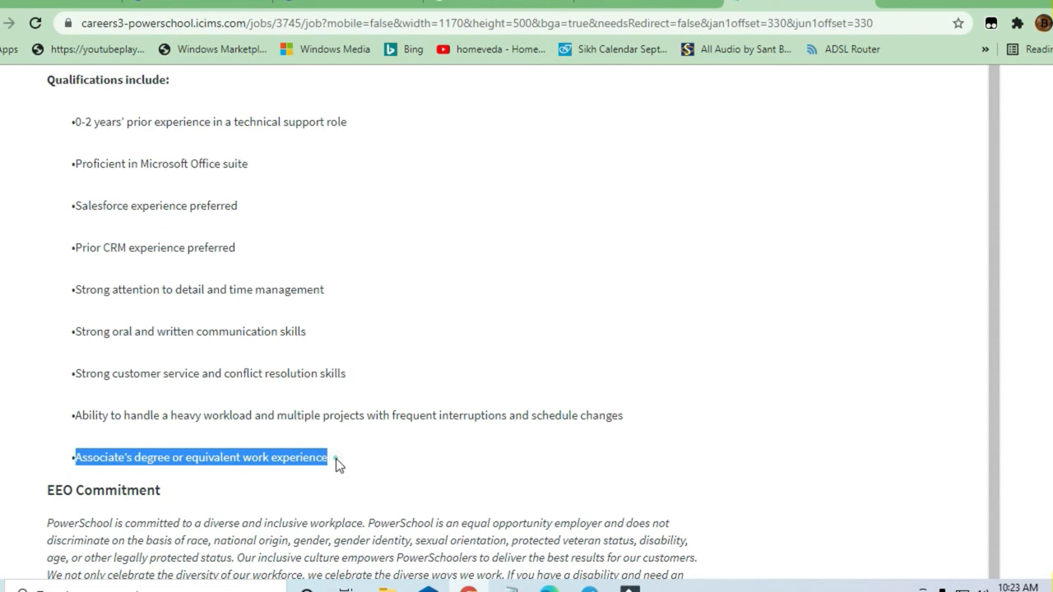
left_click(346, 468)
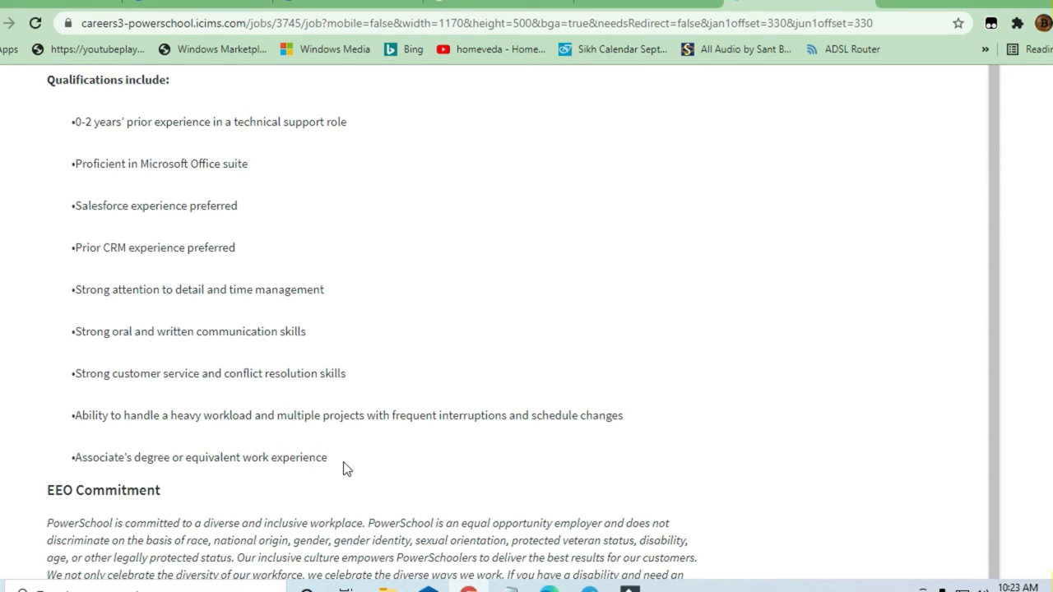
mouse_move(276, 376)
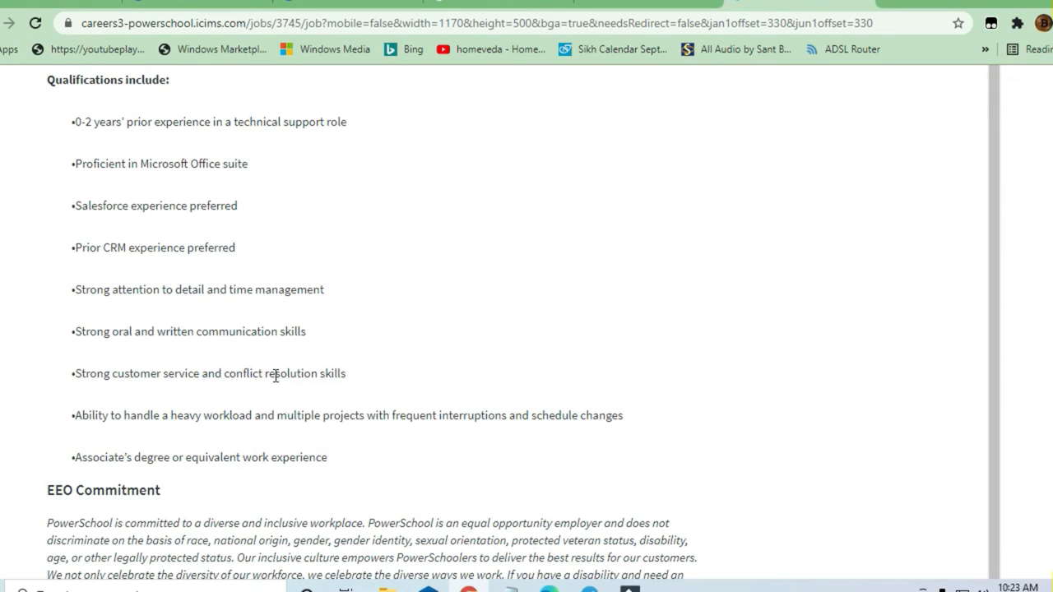
mouse_move(306, 405)
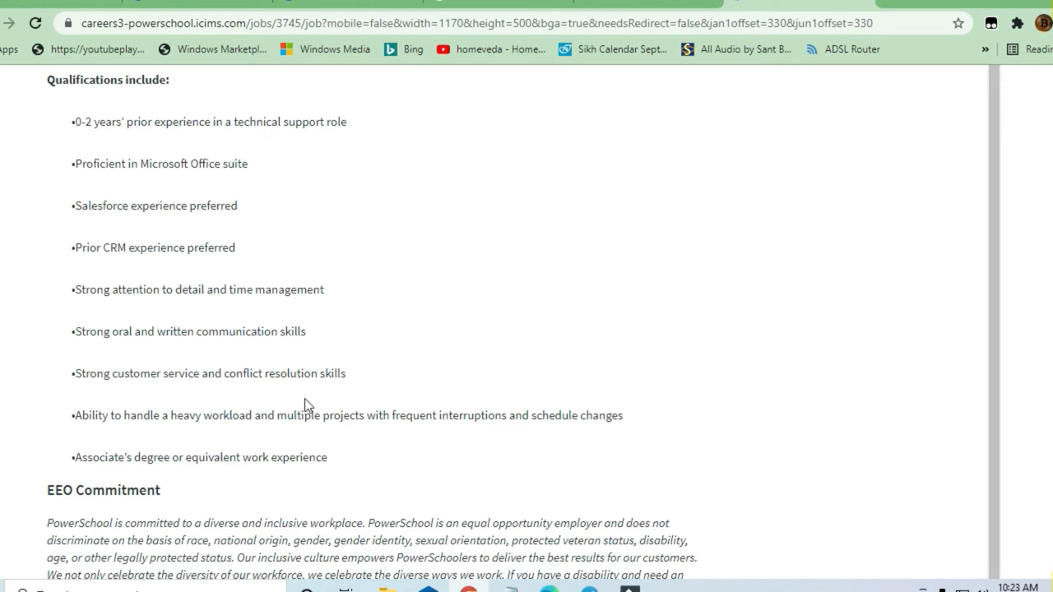
Step: Scroll back up to the Overview and Responsibilities list ending with 'All other duties as assigned'
scroll("up", 3)
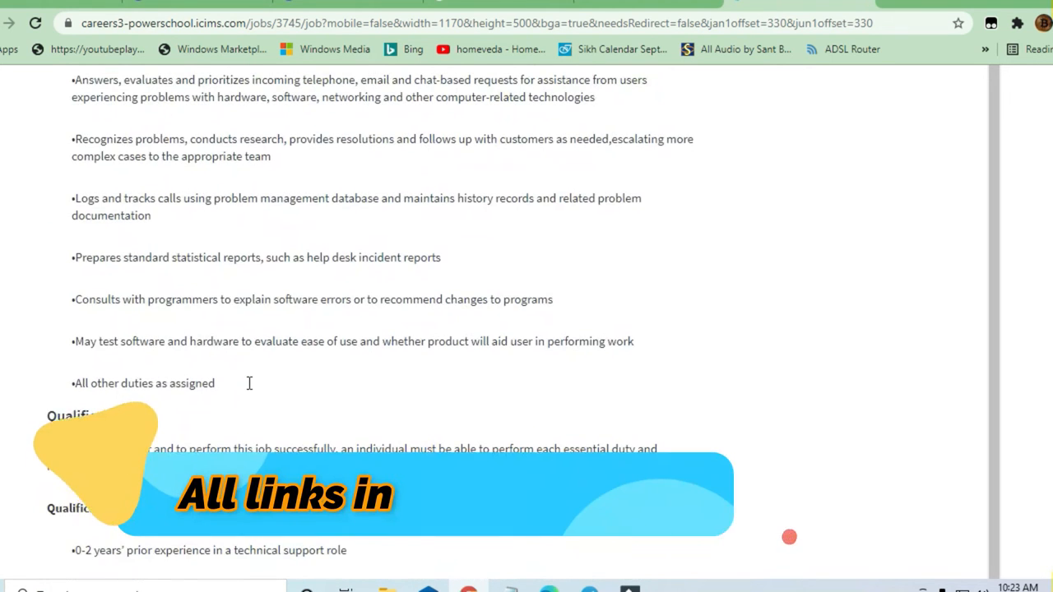
scroll("up", 3)
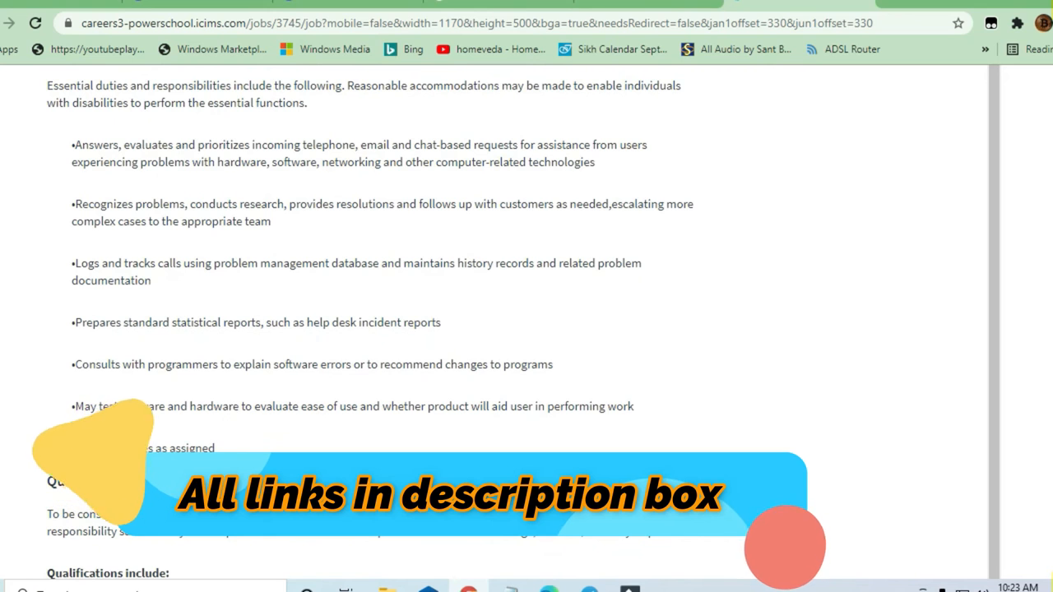
scroll("down", 3)
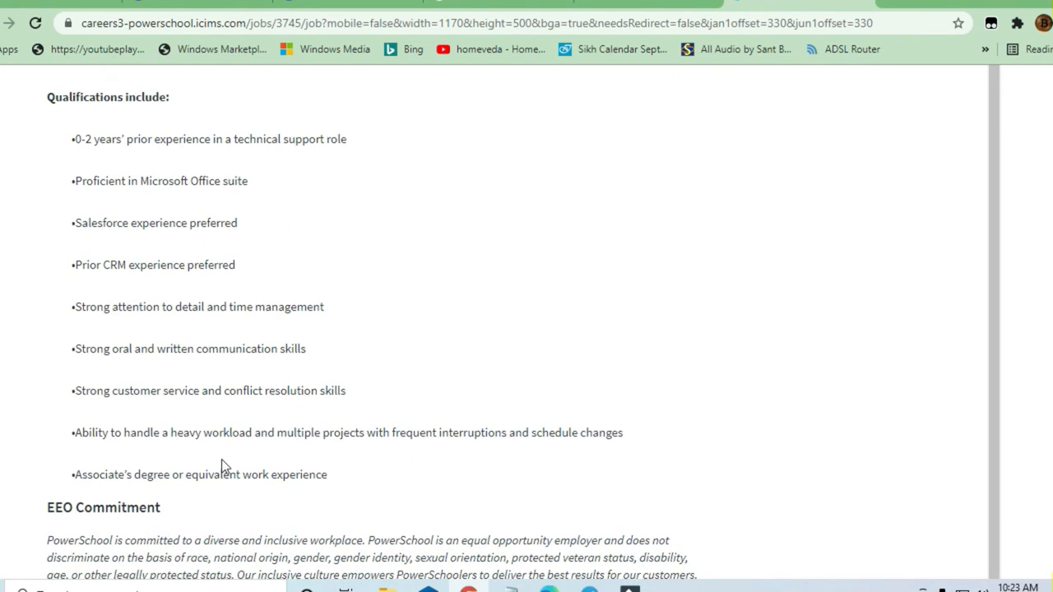
scroll("up", 3)
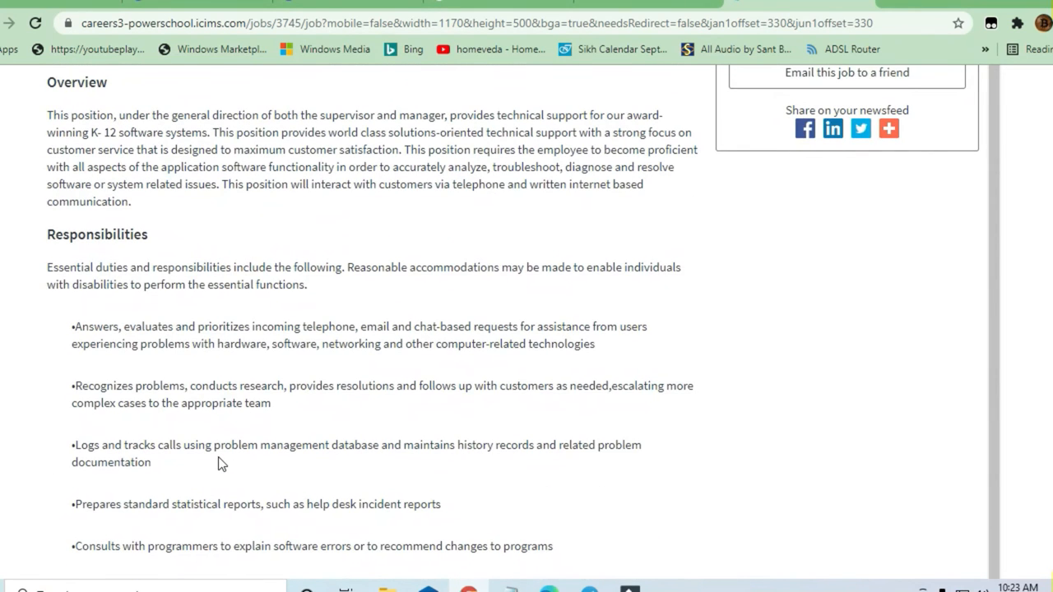
scroll("down", 3)
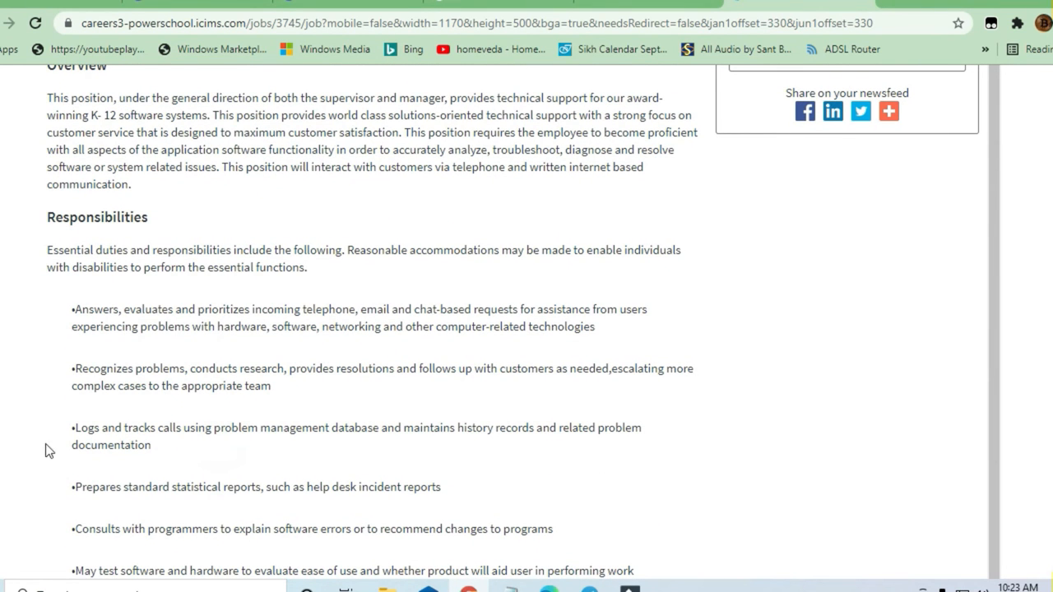
mouse_move(257, 308)
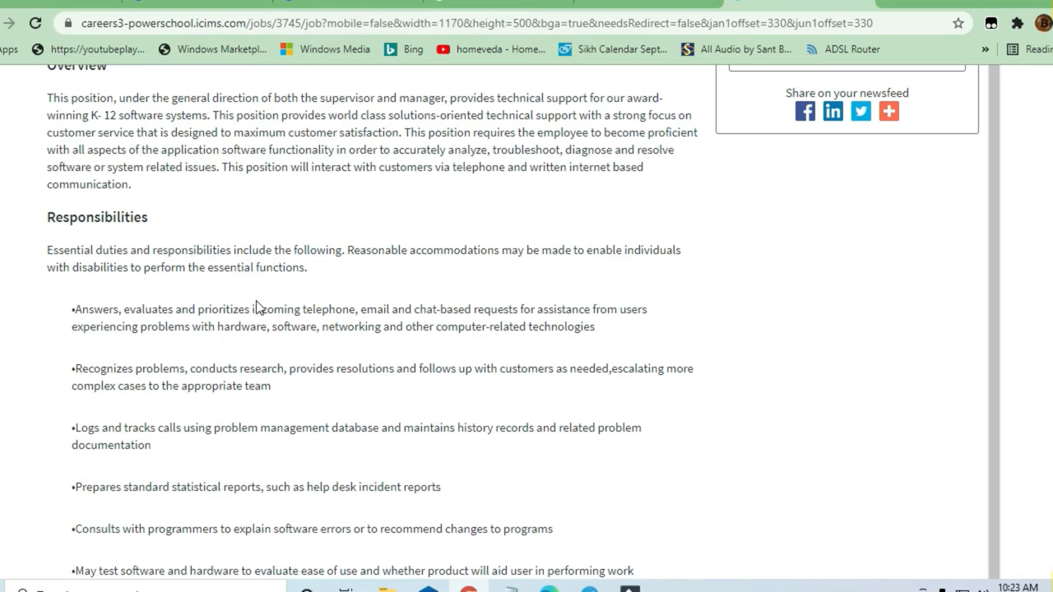
mouse_move(424, 303)
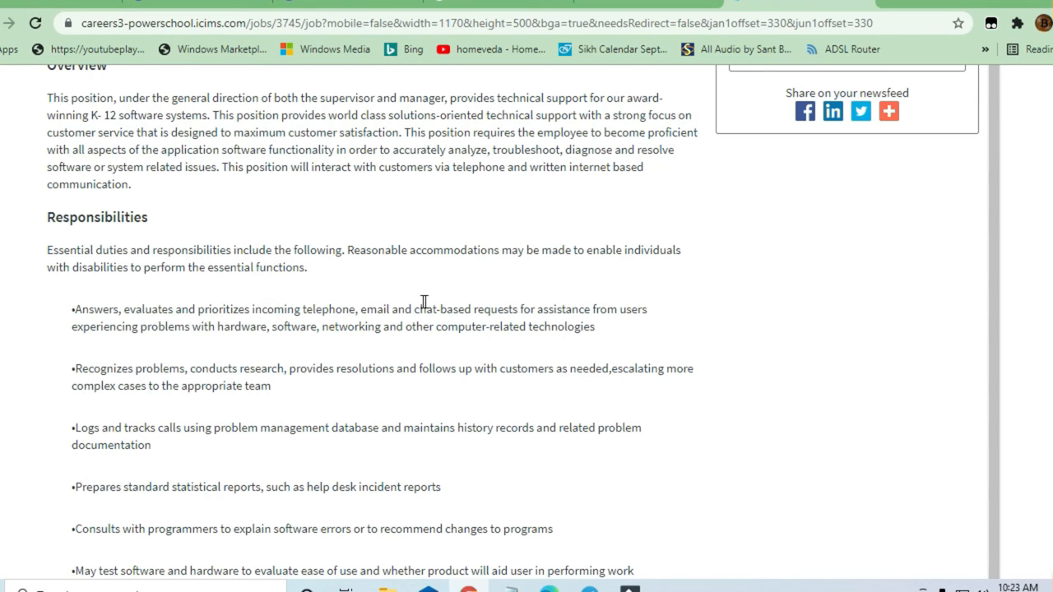
mouse_move(540, 306)
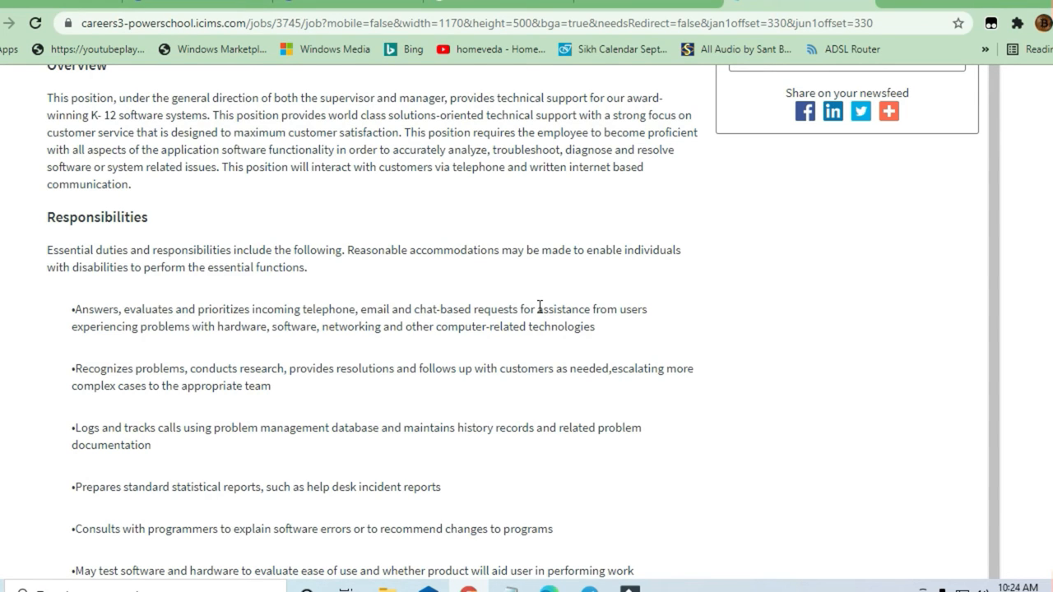
mouse_move(196, 327)
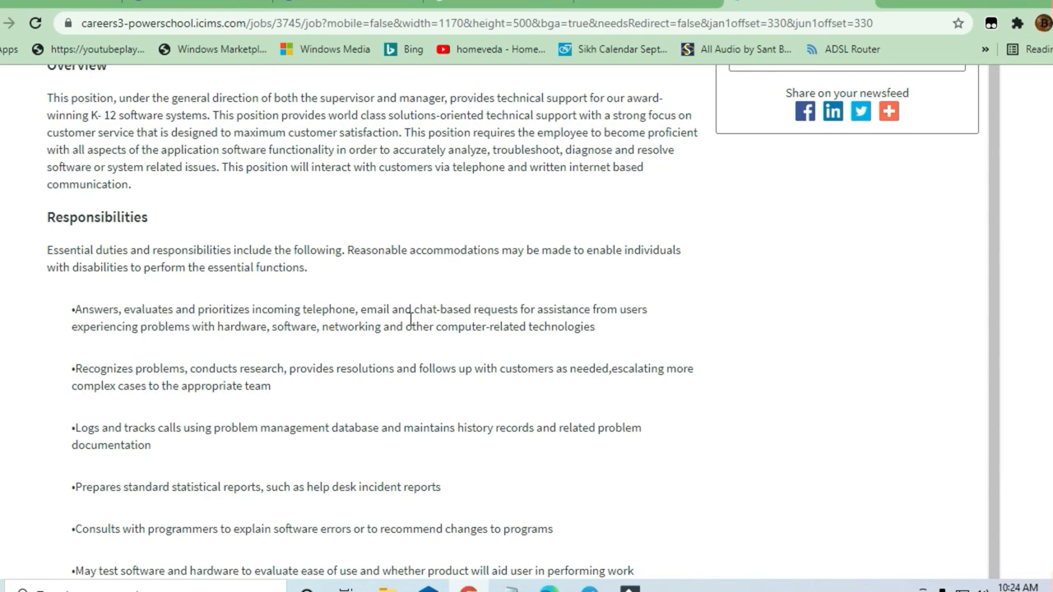
mouse_move(336, 395)
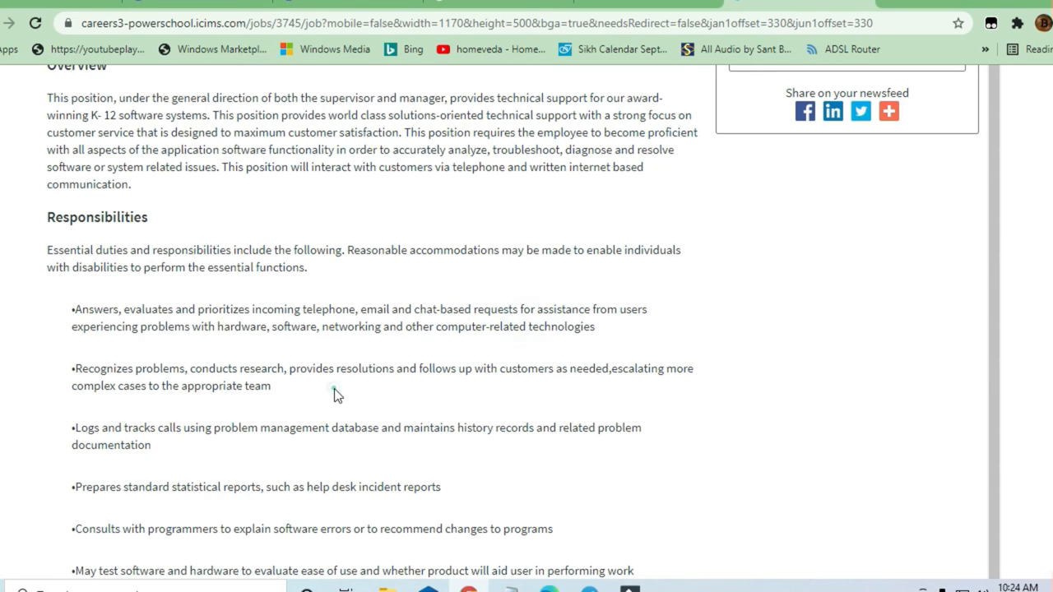
scroll("down", 3)
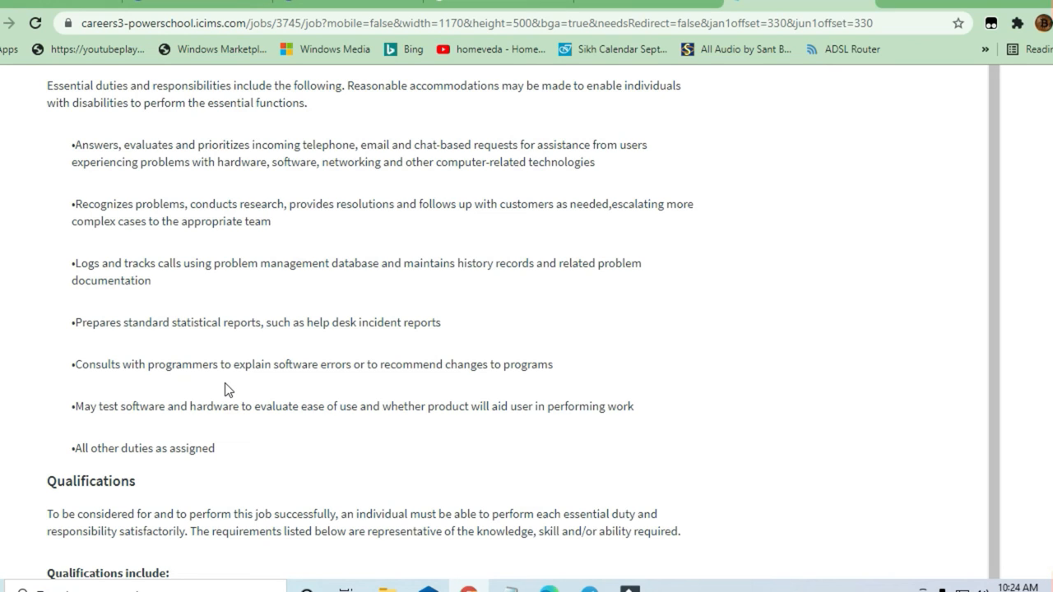
scroll("up", 3)
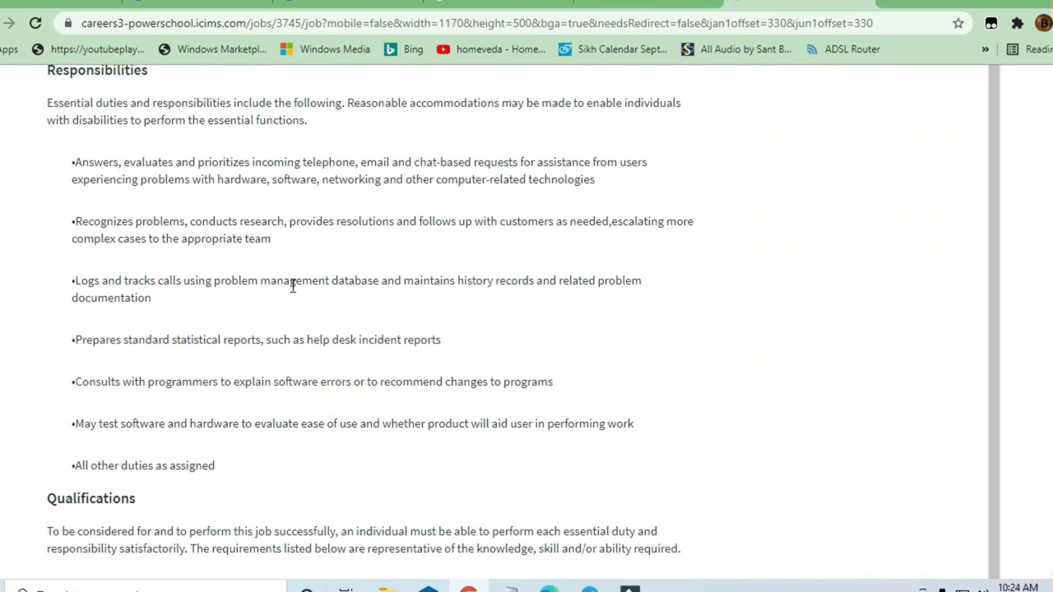
scroll("up", 3)
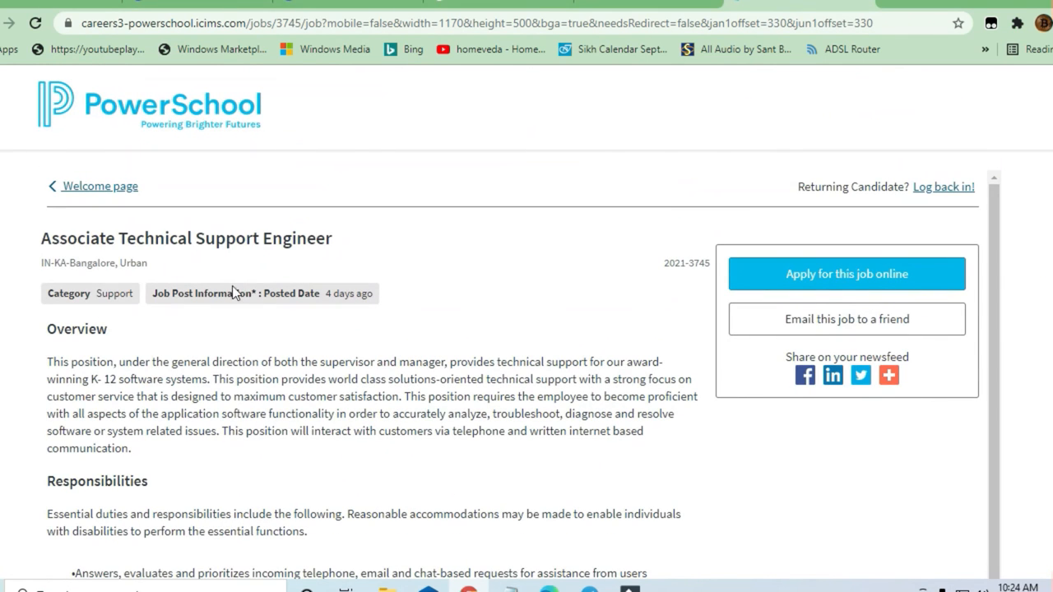
scroll("down", 3)
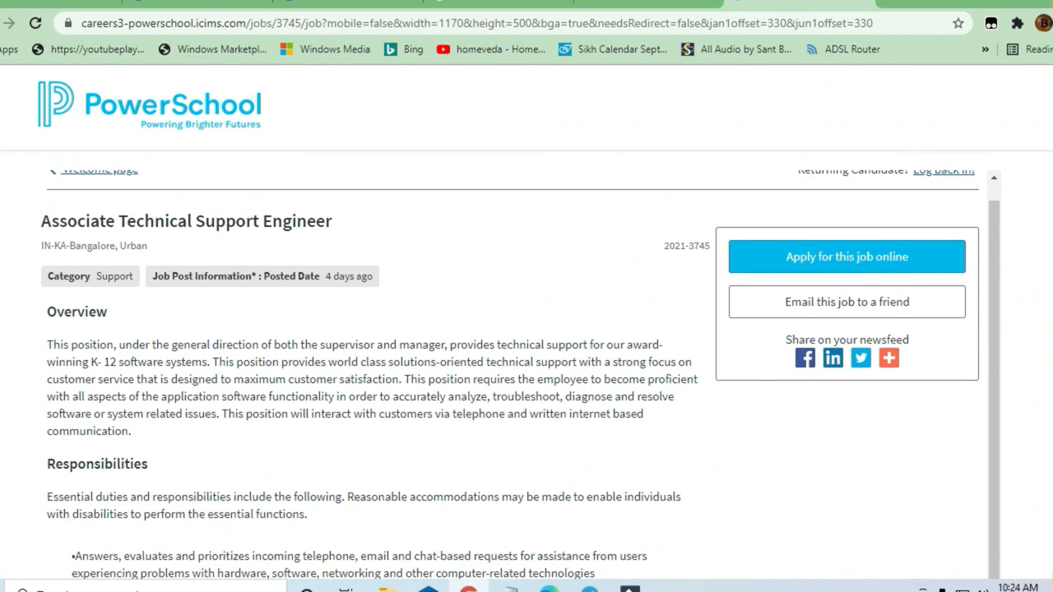
scroll("down", 3)
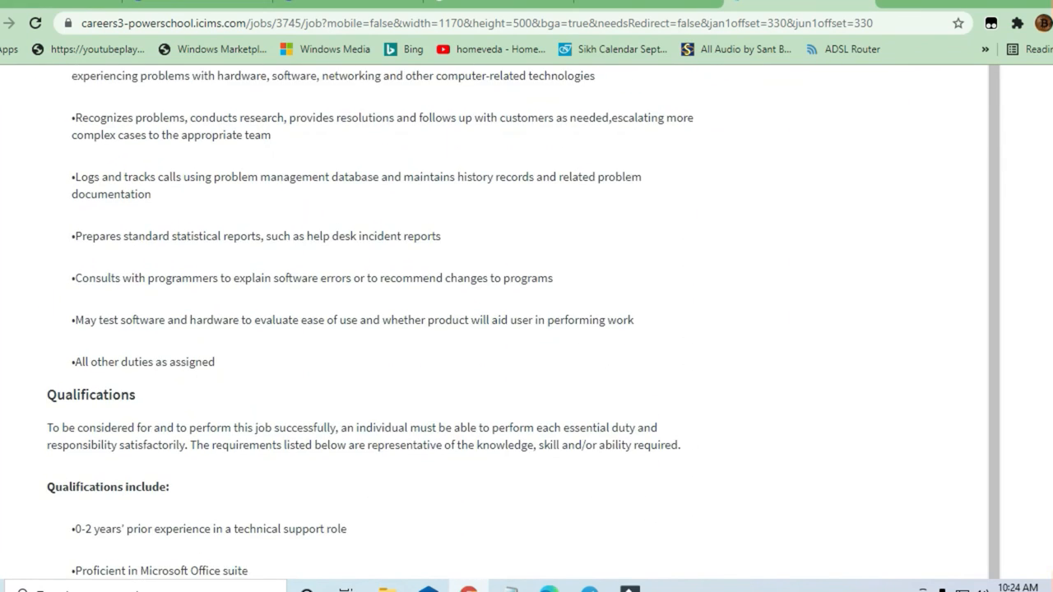
scroll("down", 3)
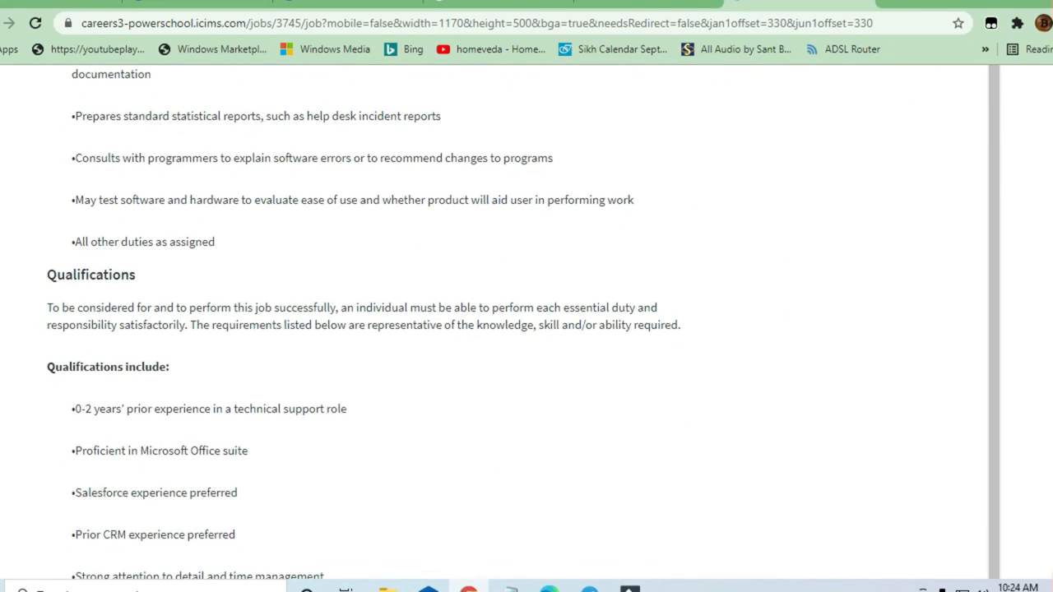
scroll("down", 3)
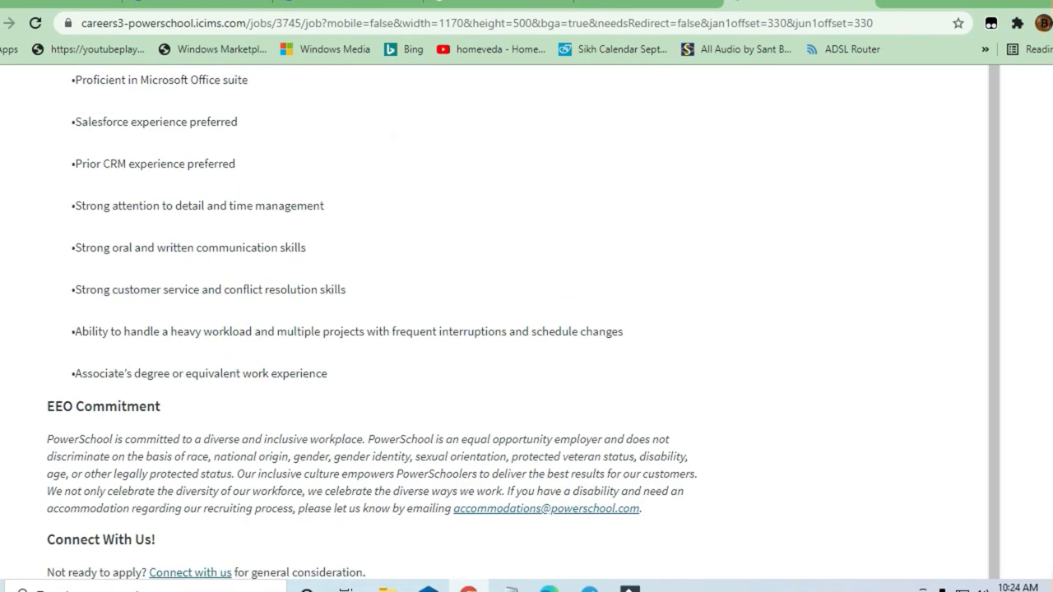
scroll("up", 3)
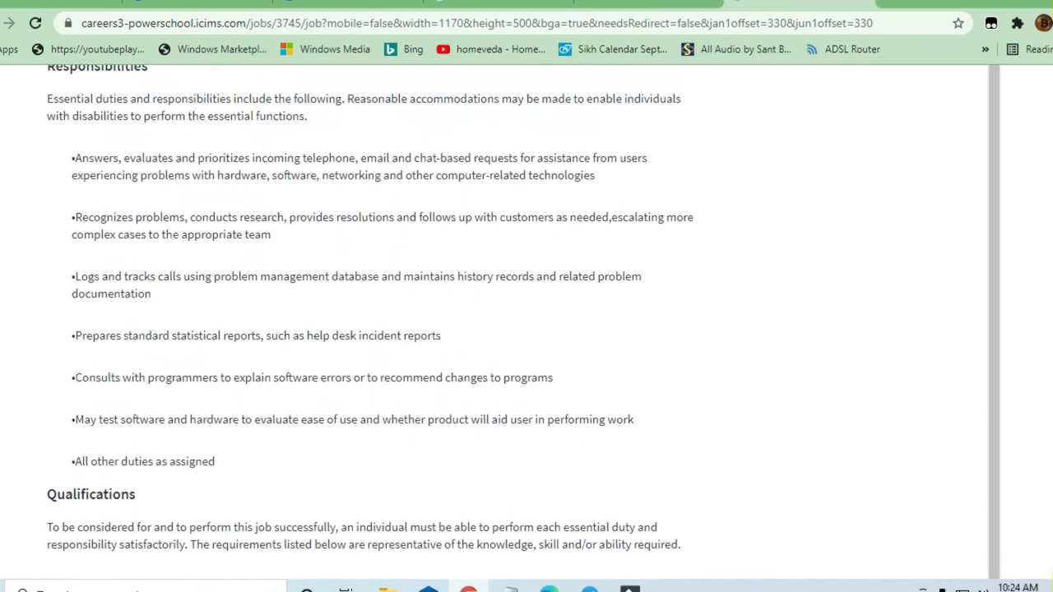